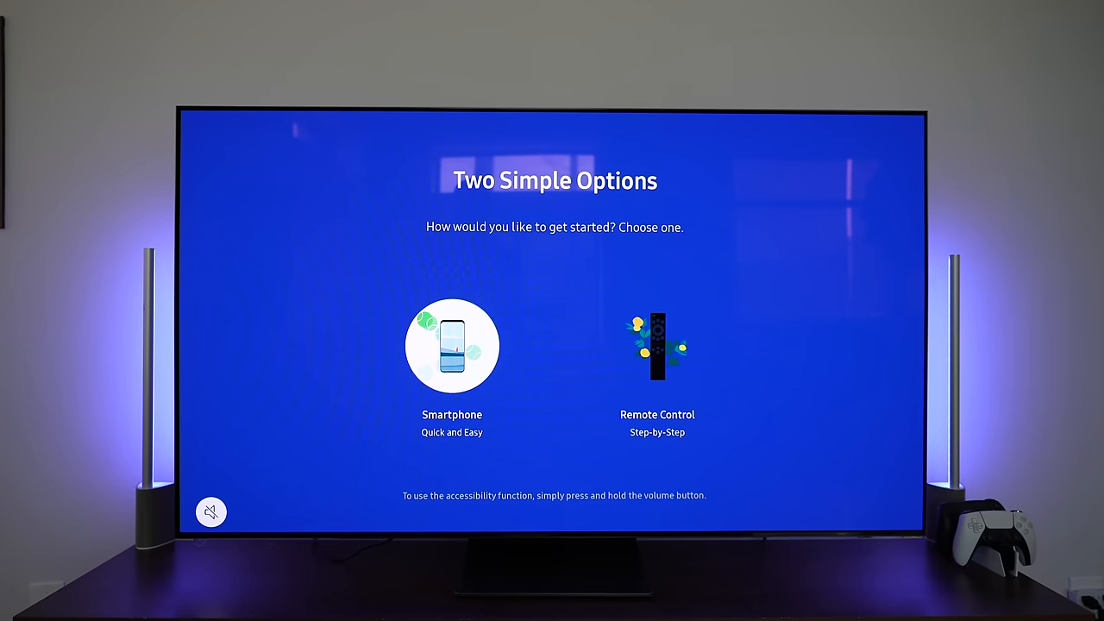
Choose Remote Control (Step-by-Step) on the Two Simple Options screen and confirm it.
{"action": "left_click", "coordinate": [451, 345]}
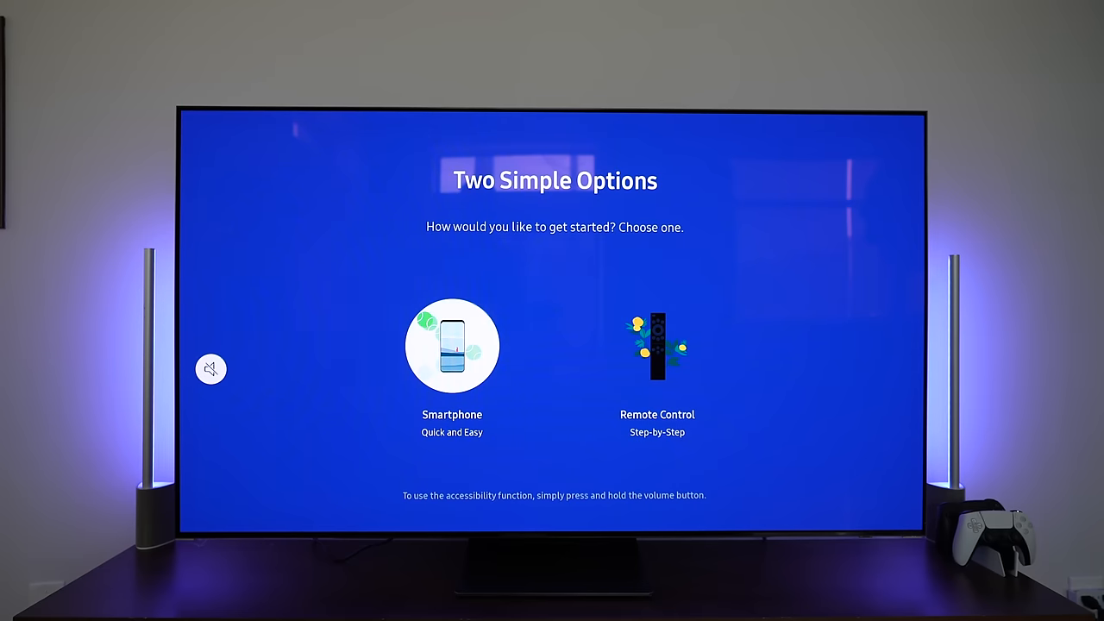
{"action": "left_click", "coordinate": [452, 345]}
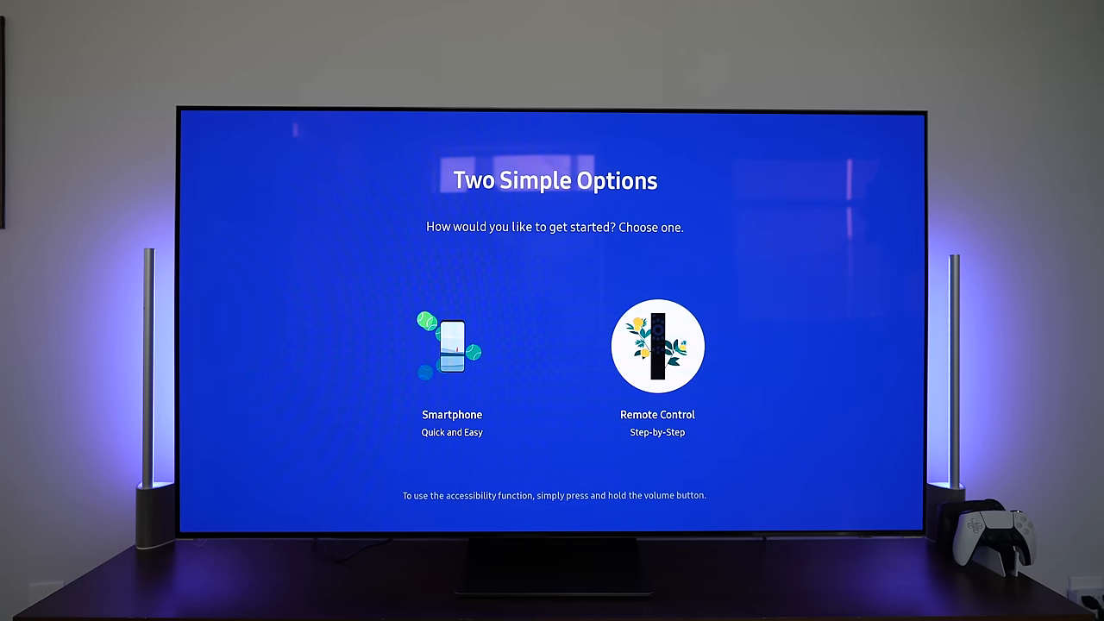
{"action": "left_click", "coordinate": [657, 345]}
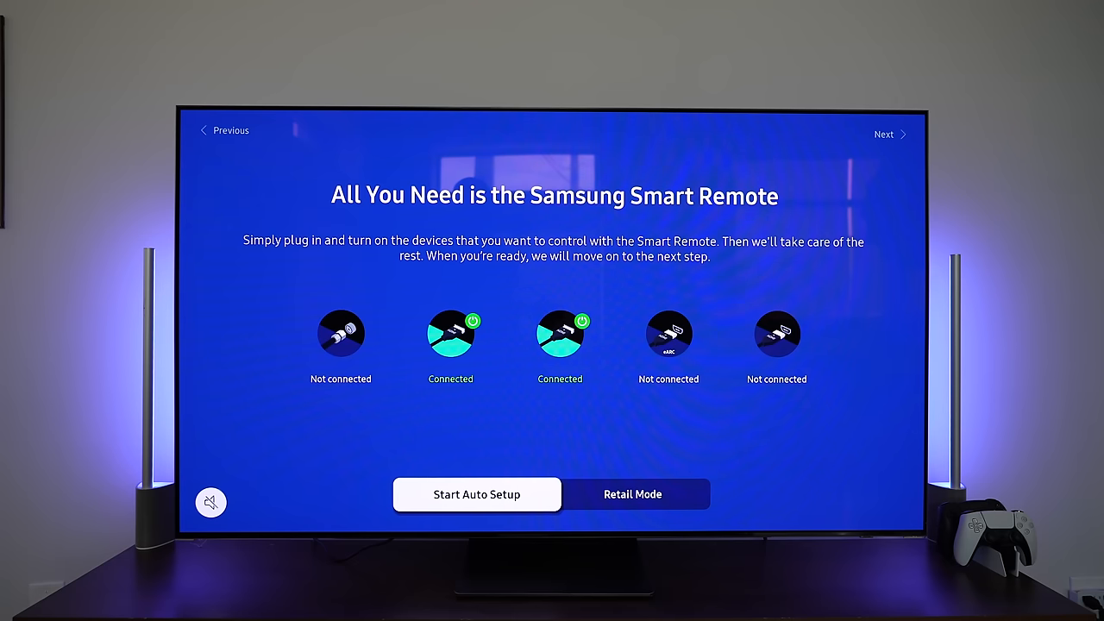
Start Auto Setup of the devices the Smart Remote should control.
{"action": "left_click", "coordinate": [476, 493]}
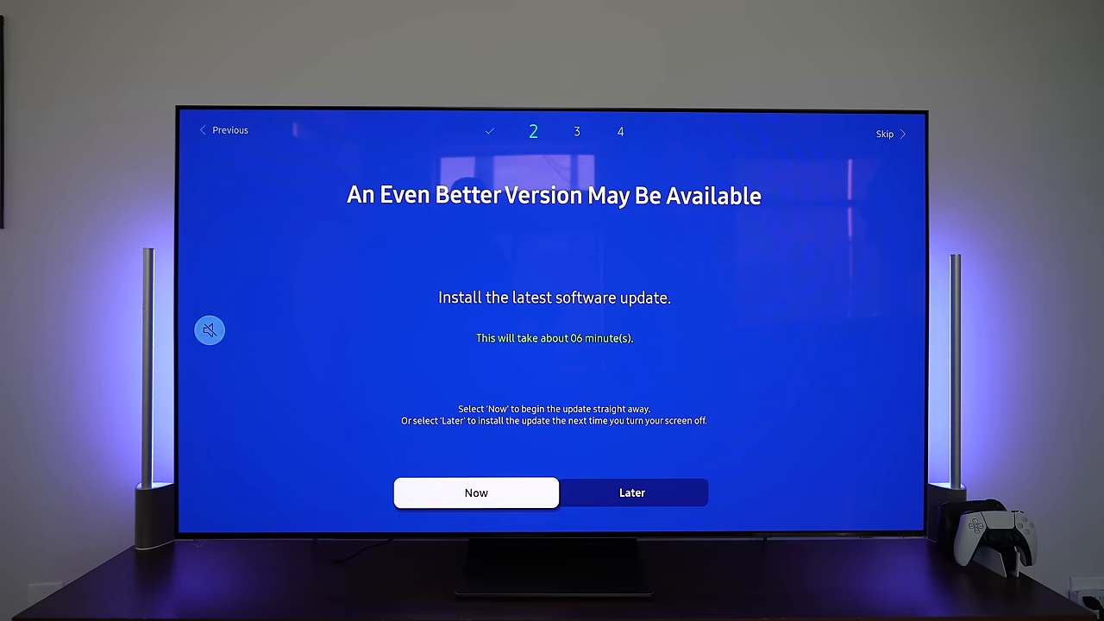
Answer the latest software update offer so setup continues to step 3 of 4.
{"action": "left_click", "coordinate": [477, 493]}
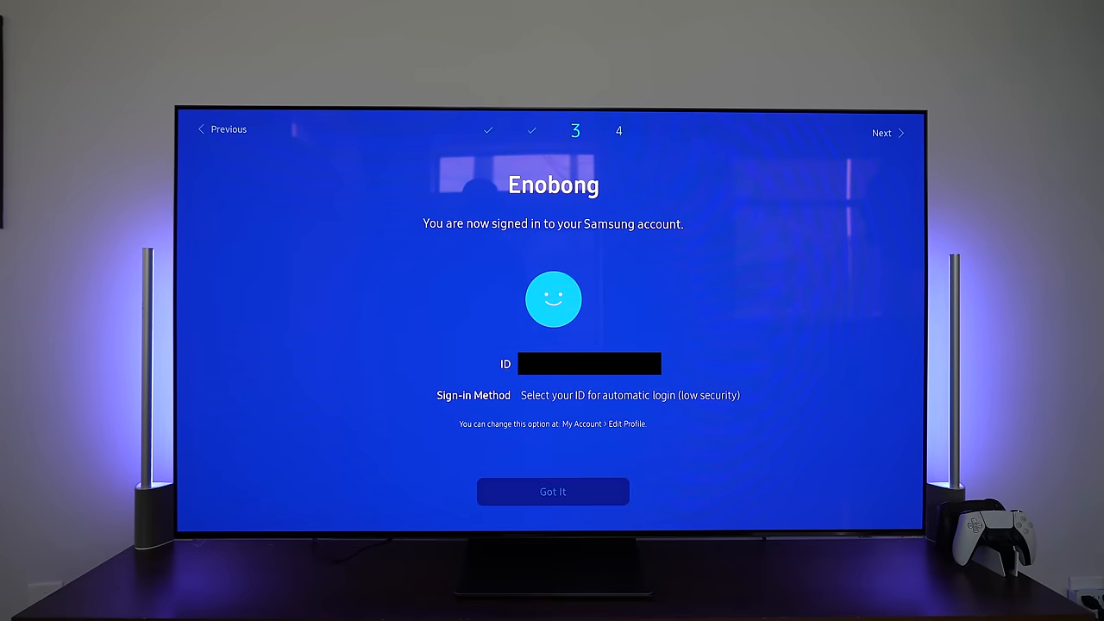
Acknowledge the Samsung account sign-in confirmation with Got It.
{"action": "left_click", "coordinate": [552, 490]}
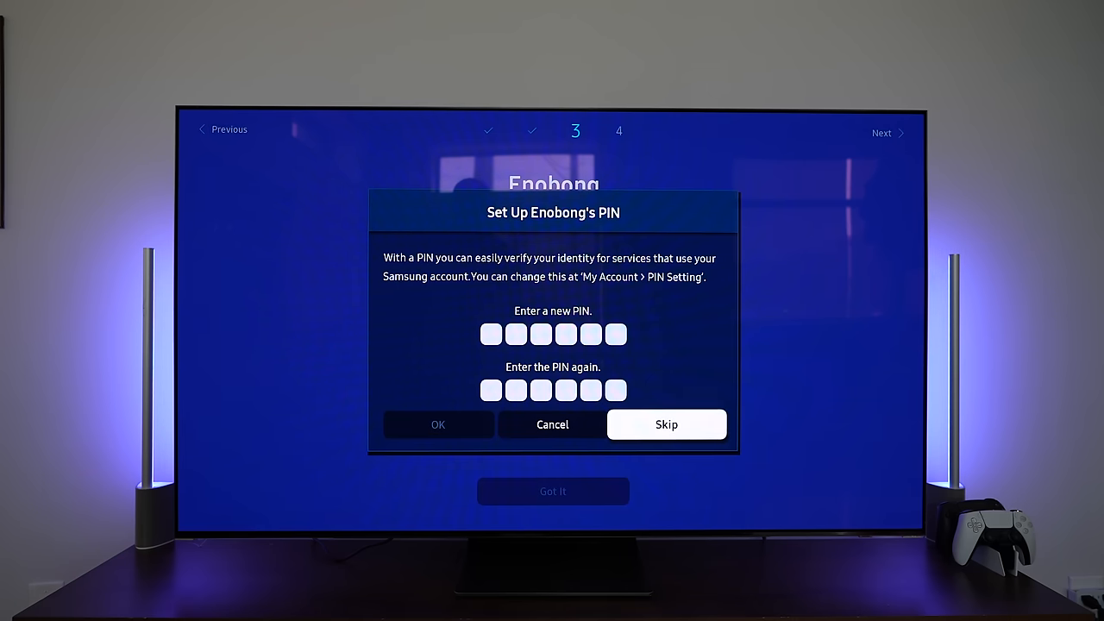
Skip the account PIN, agree to Register my product by serial number, and confirm skipping the Customization Service.
{"action": "left_click", "coordinate": [666, 424]}
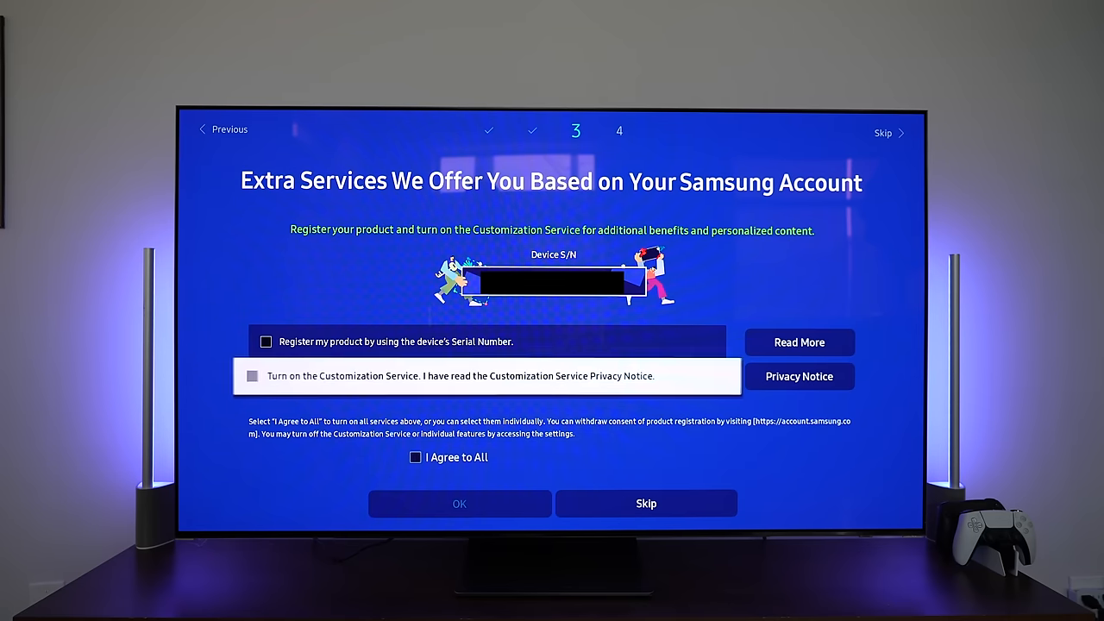
{"action": "left_click", "coordinate": [265, 341]}
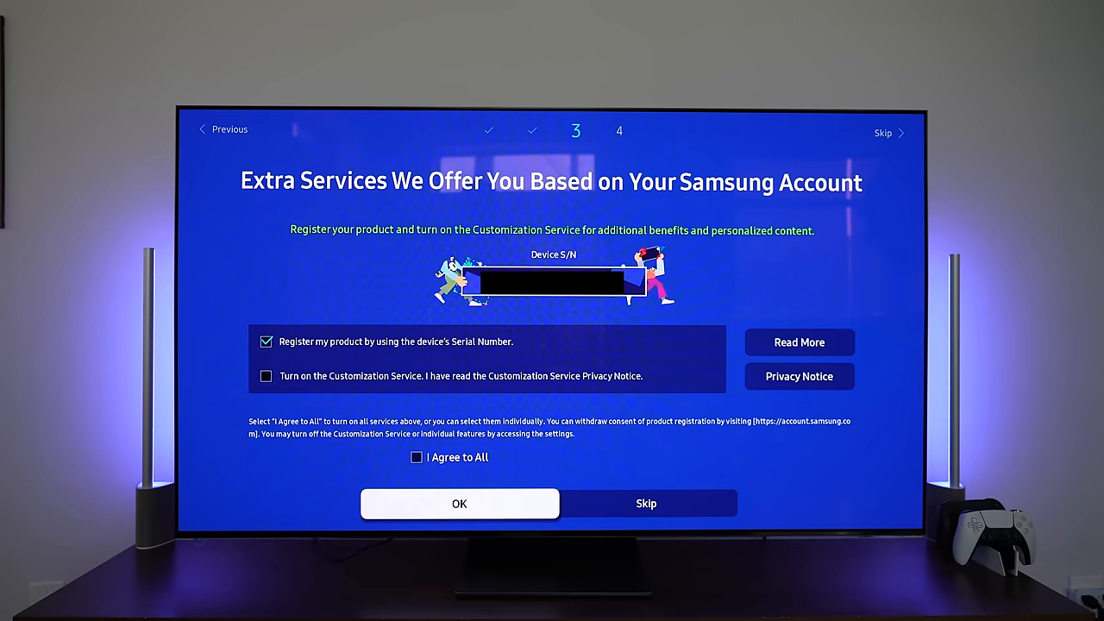
{"action": "left_click", "coordinate": [645, 504]}
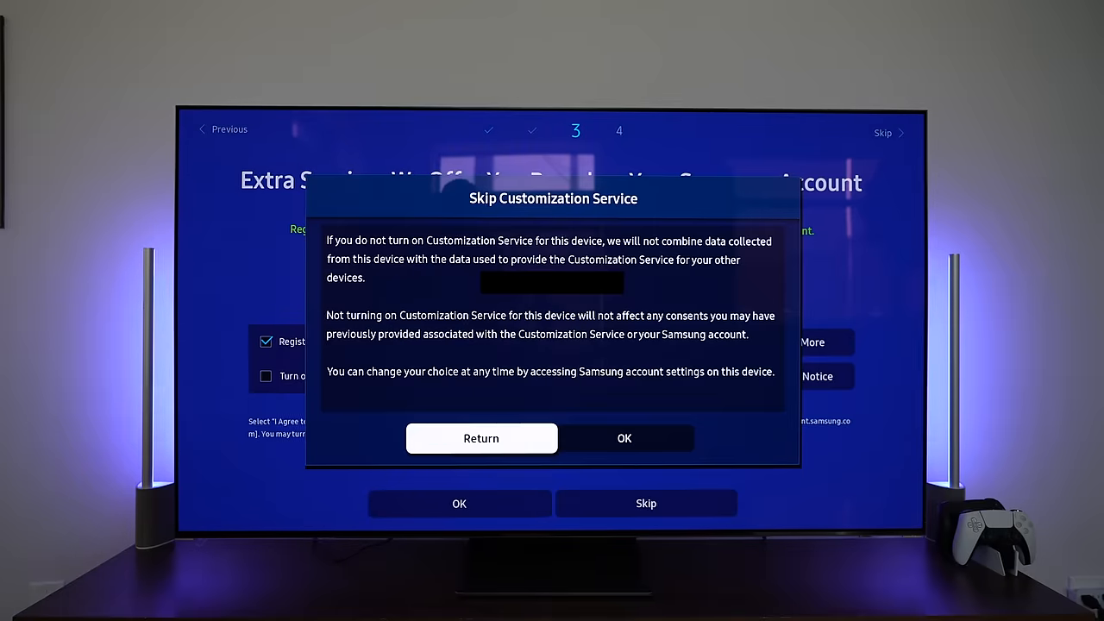
{"action": "left_click", "coordinate": [481, 438]}
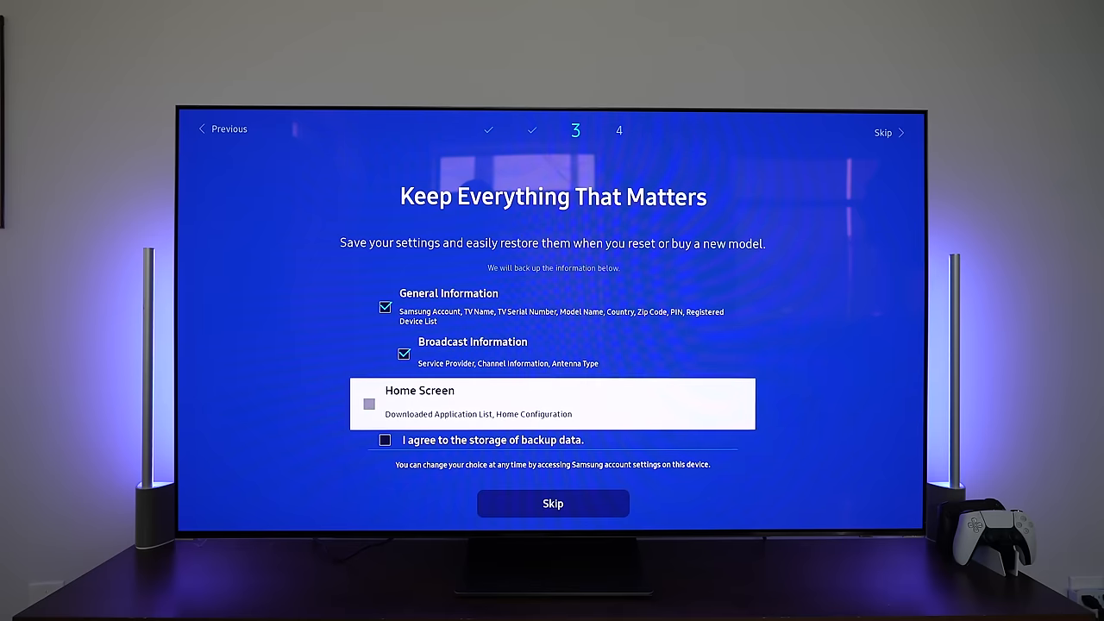
Include Home Screen with General Information, agree to backup storage, restore the backup and acknowledge it.
{"action": "left_click", "coordinate": [369, 403]}
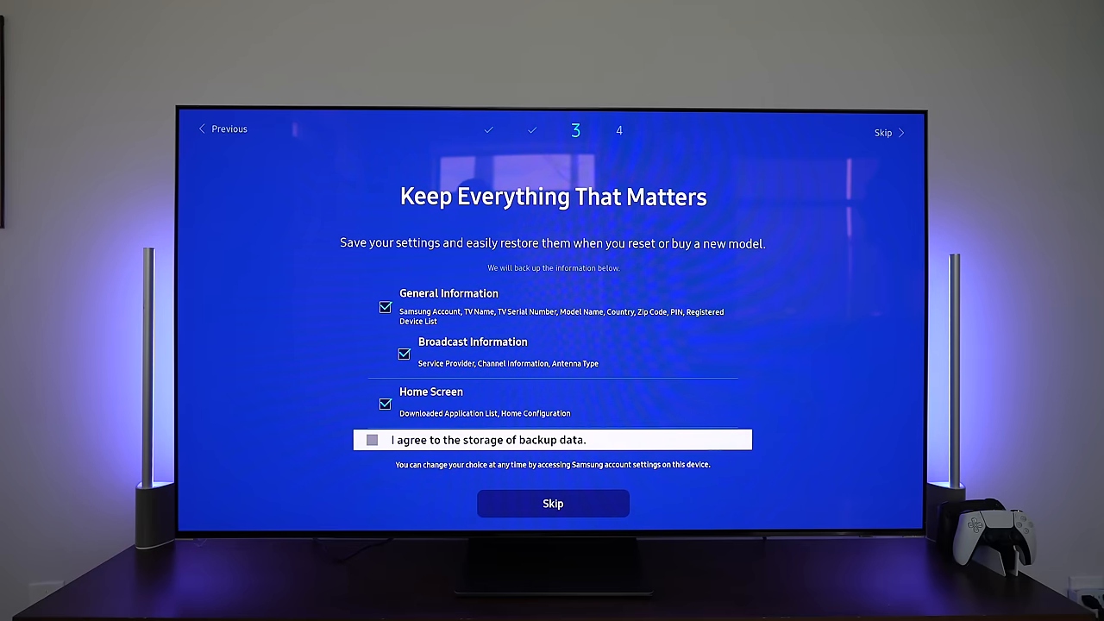
{"action": "left_click", "coordinate": [371, 440]}
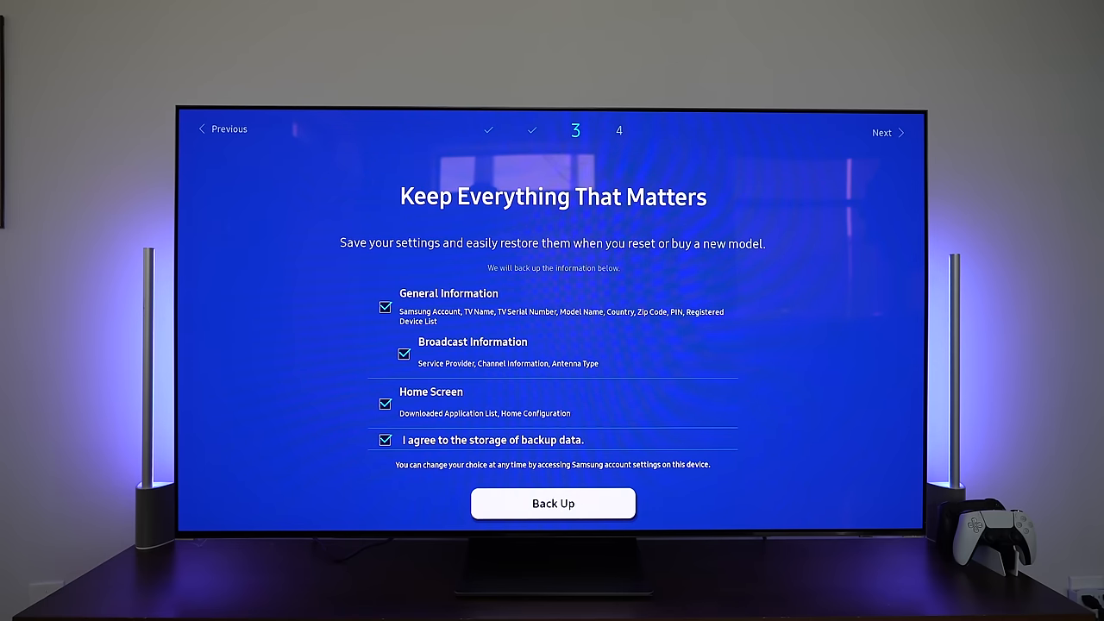
{"action": "left_click", "coordinate": [552, 504]}
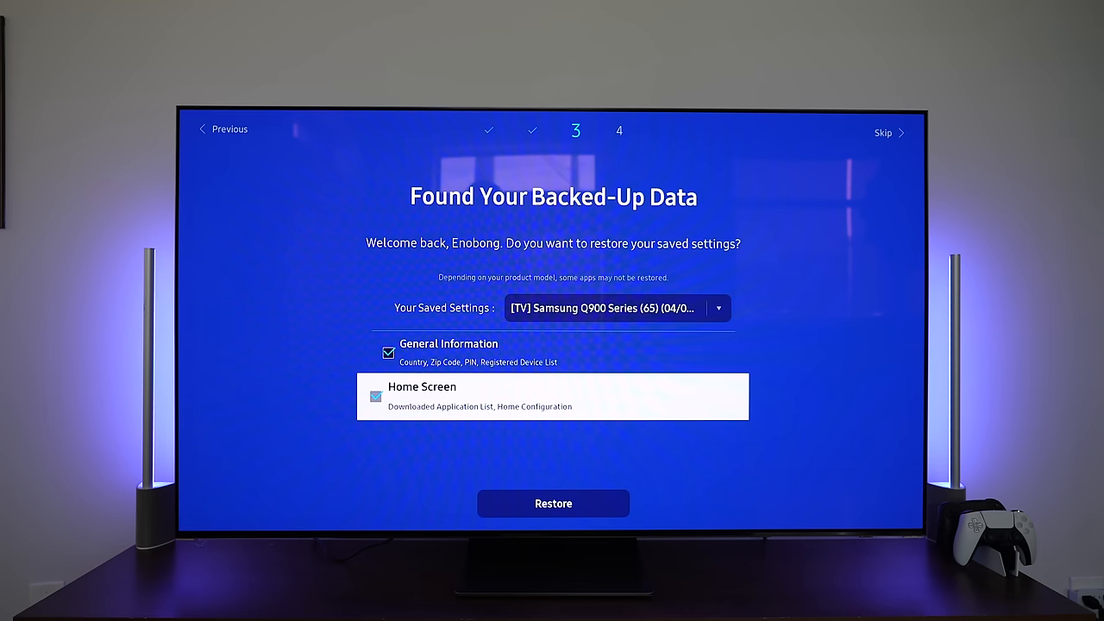
{"action": "mouse_move", "coordinate": [552, 503]}
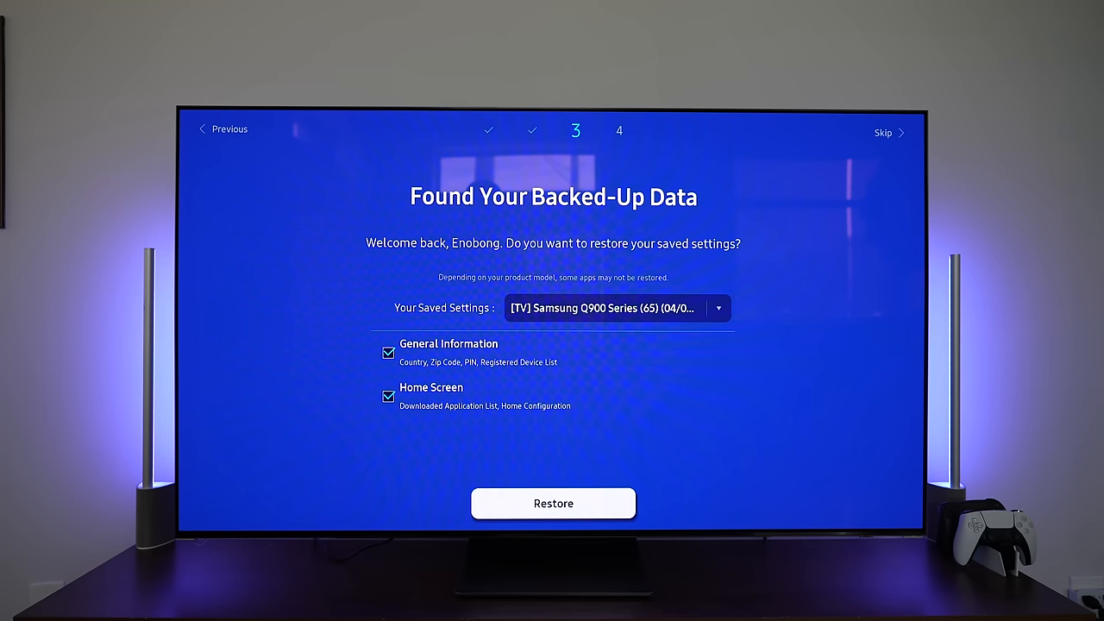
{"action": "left_click", "coordinate": [552, 504]}
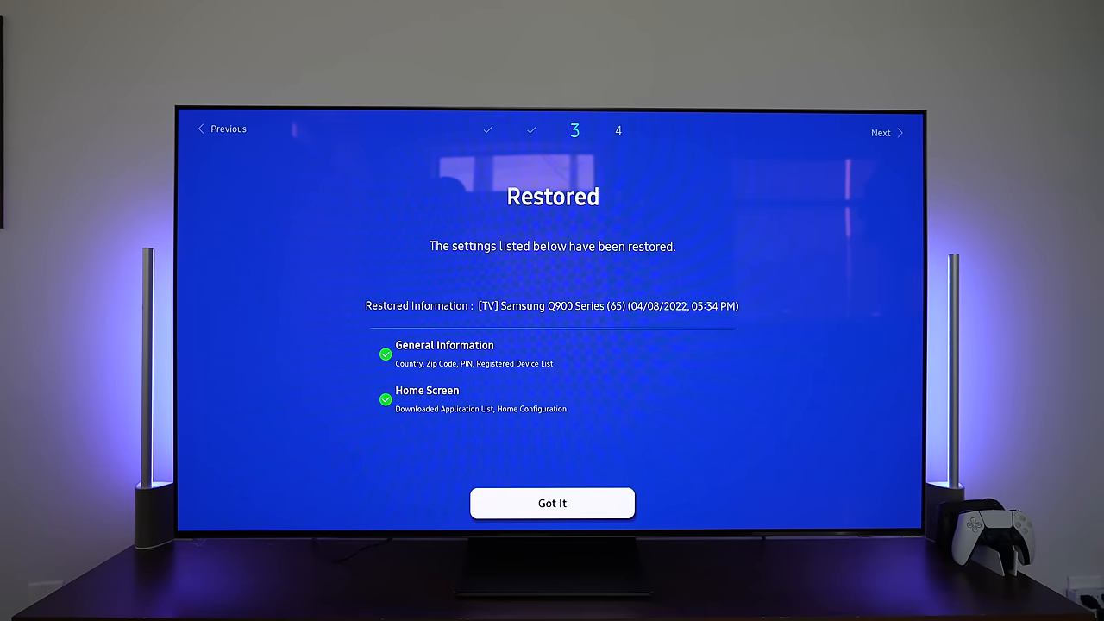
{"action": "left_click", "coordinate": [552, 504]}
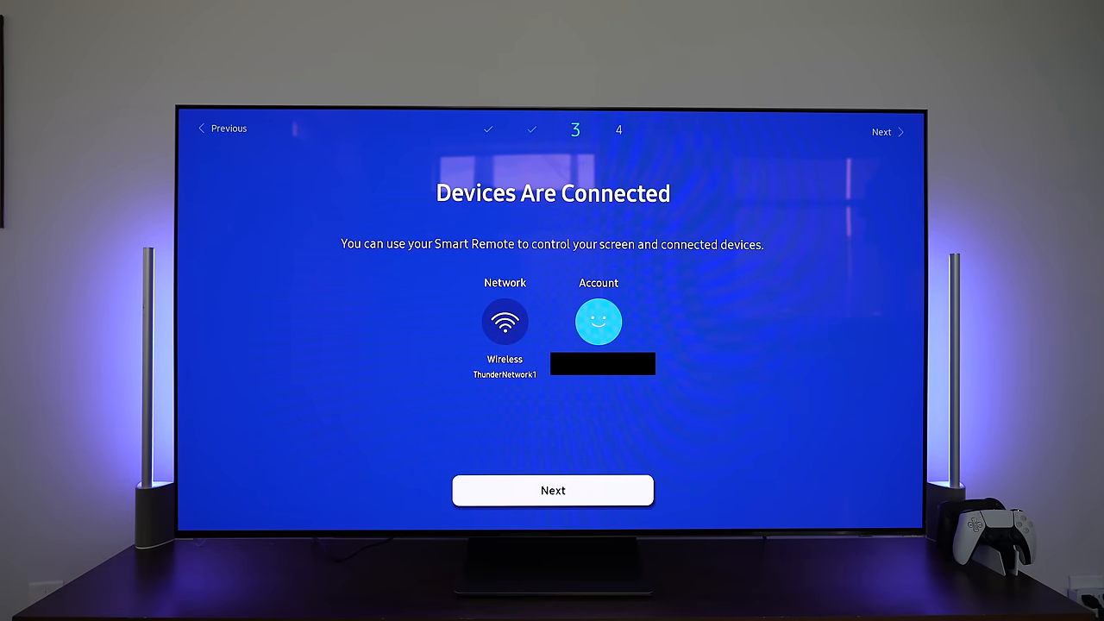
Continue past the Devices Are Connected summary to the voice assistant choice.
{"action": "left_click", "coordinate": [552, 490]}
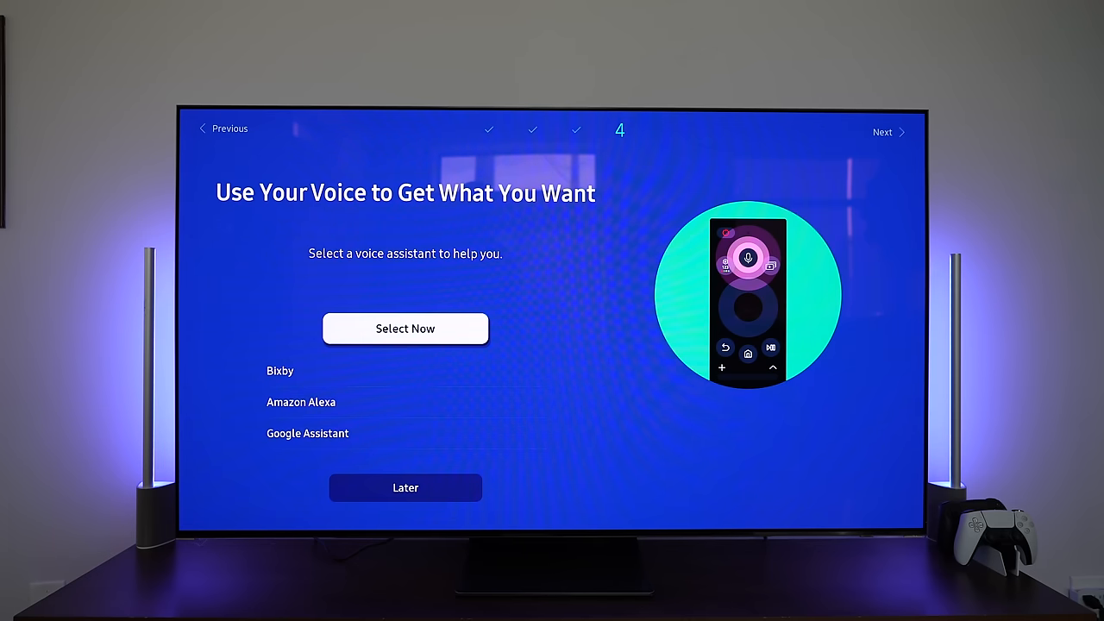
Highlight Bixby, then Amazon Alexa, then the next assistant option to compare their previews.
{"action": "left_click", "coordinate": [280, 371]}
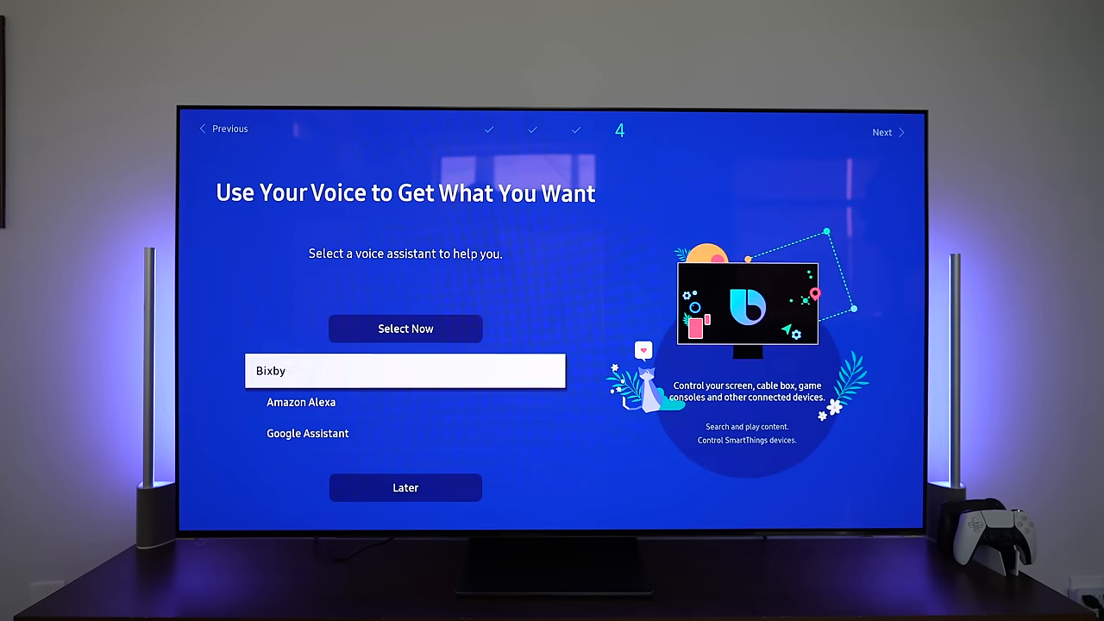
{"action": "left_click", "coordinate": [307, 433]}
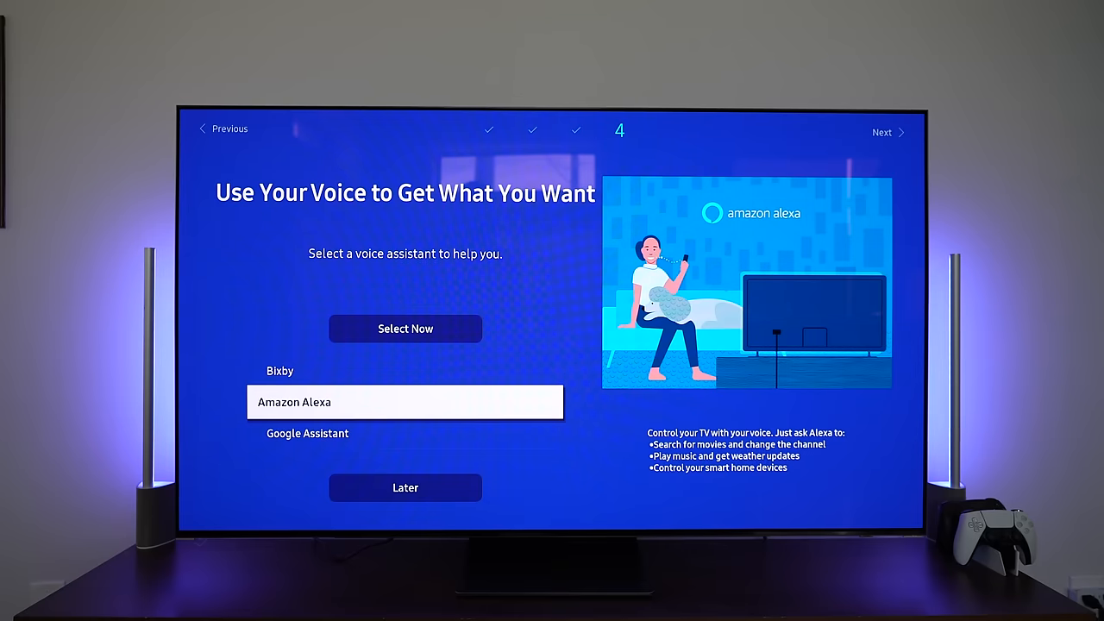
{"action": "left_click", "coordinate": [405, 328]}
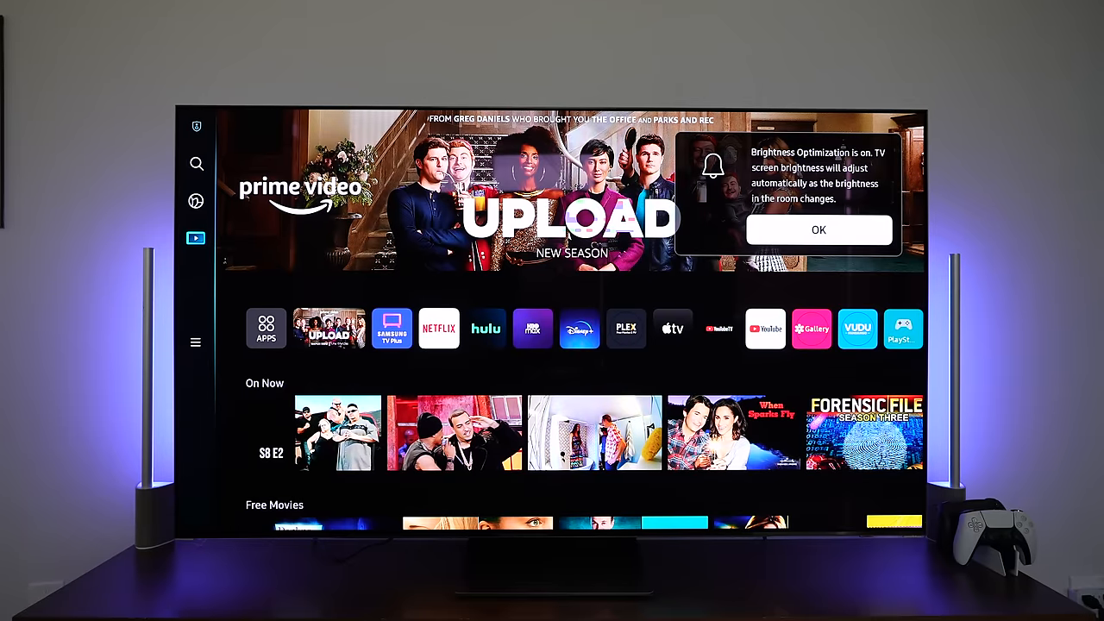
Dismiss the Brightness Optimization notice with OK on the home hub.
{"action": "left_click", "coordinate": [818, 230]}
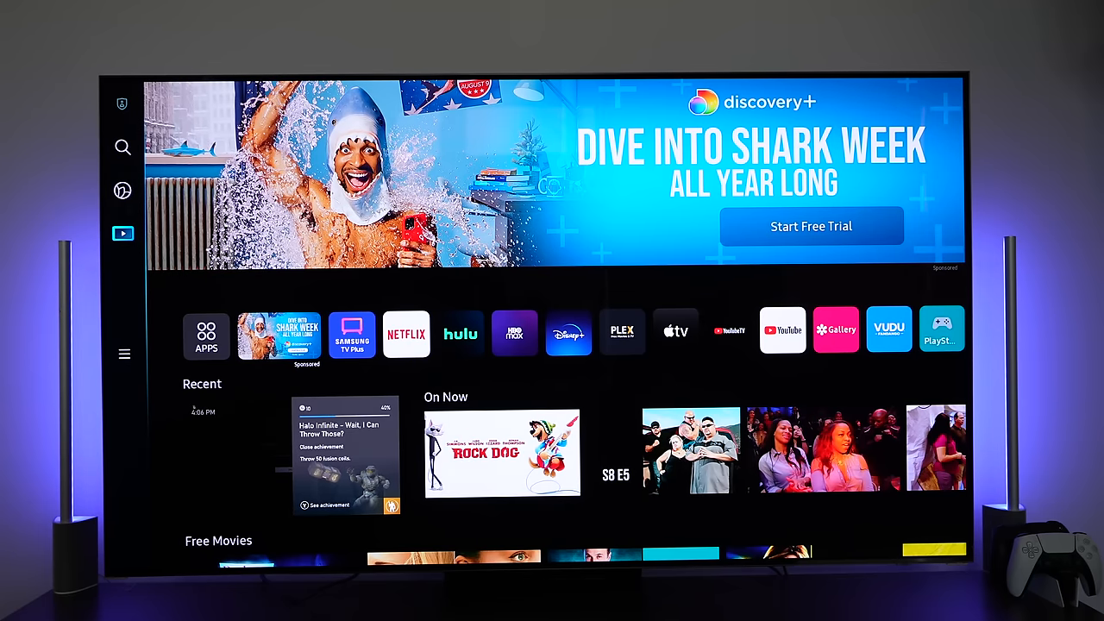
{"action": "scroll", "scroll_direction": "down", "scroll_amount": 3}
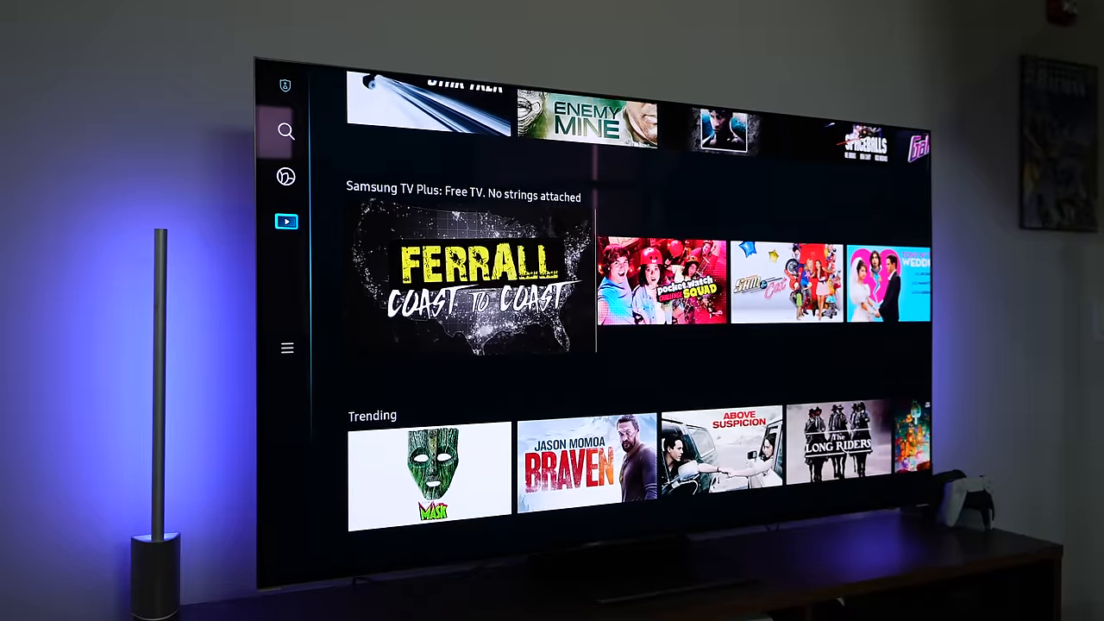
{"action": "scroll", "scroll_direction": "down", "scroll_amount": 3}
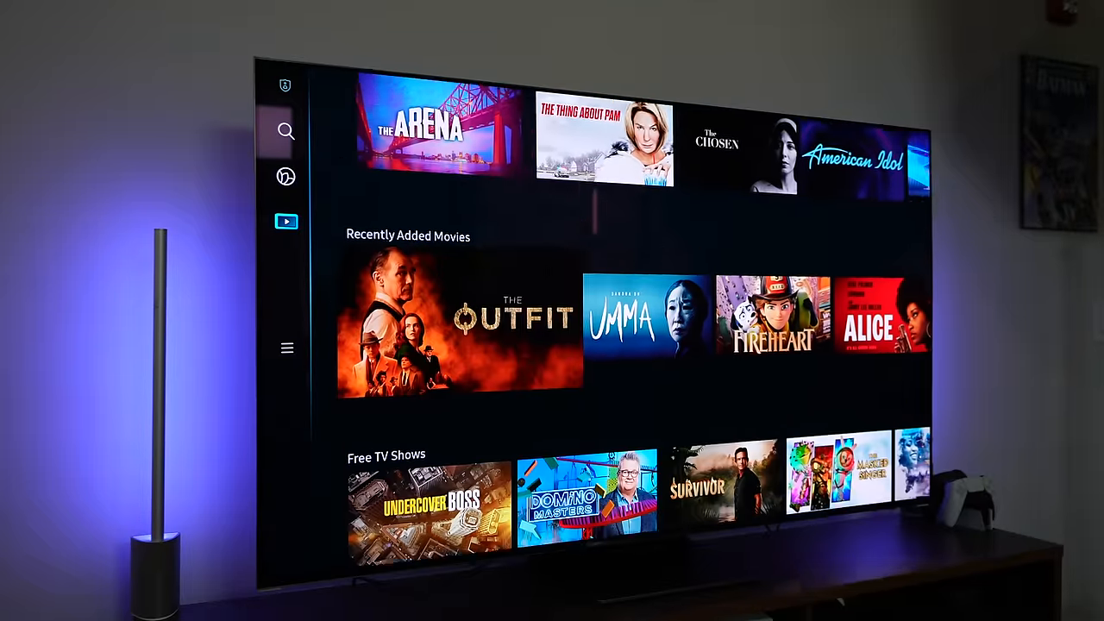
{"action": "scroll", "scroll_direction": "down", "scroll_amount": 3}
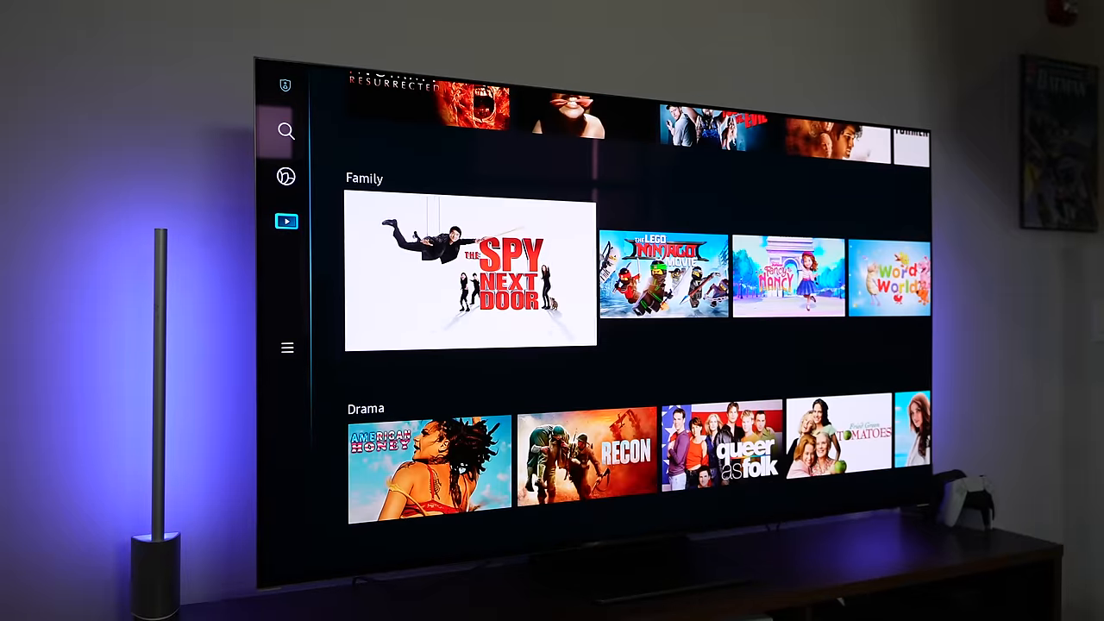